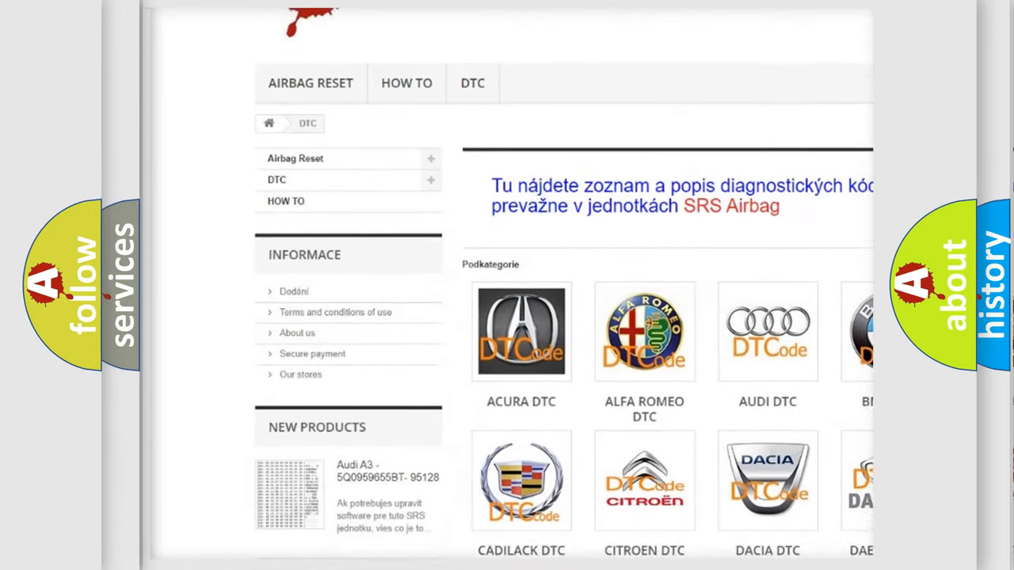
scroll("down", 3)
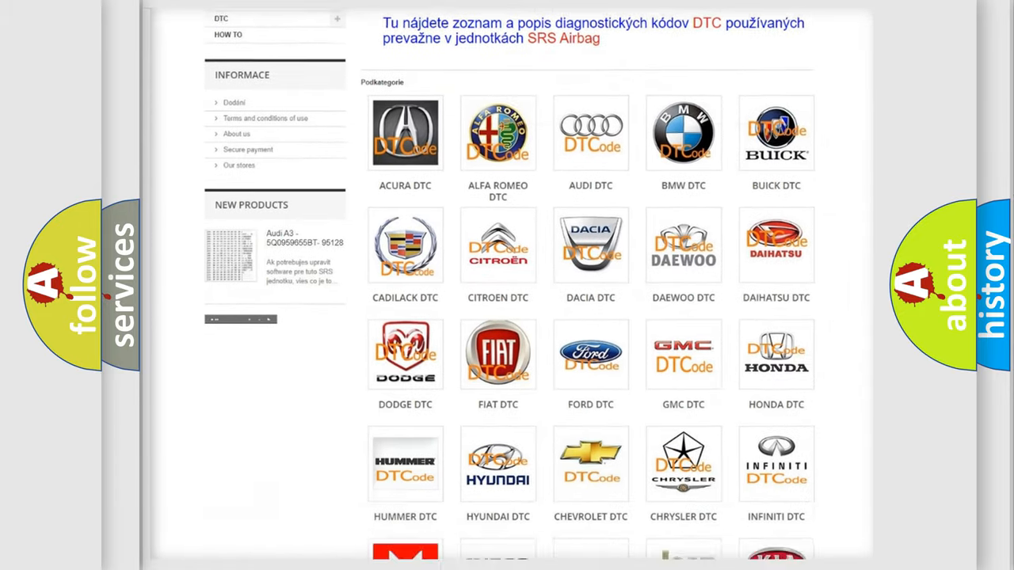
scroll("down", 3)
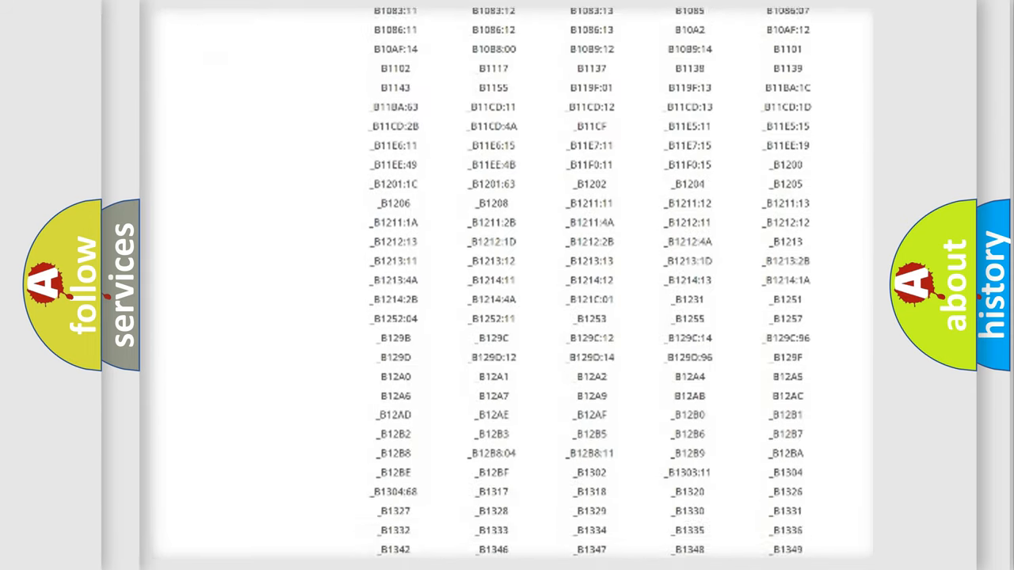
scroll("down", 3)
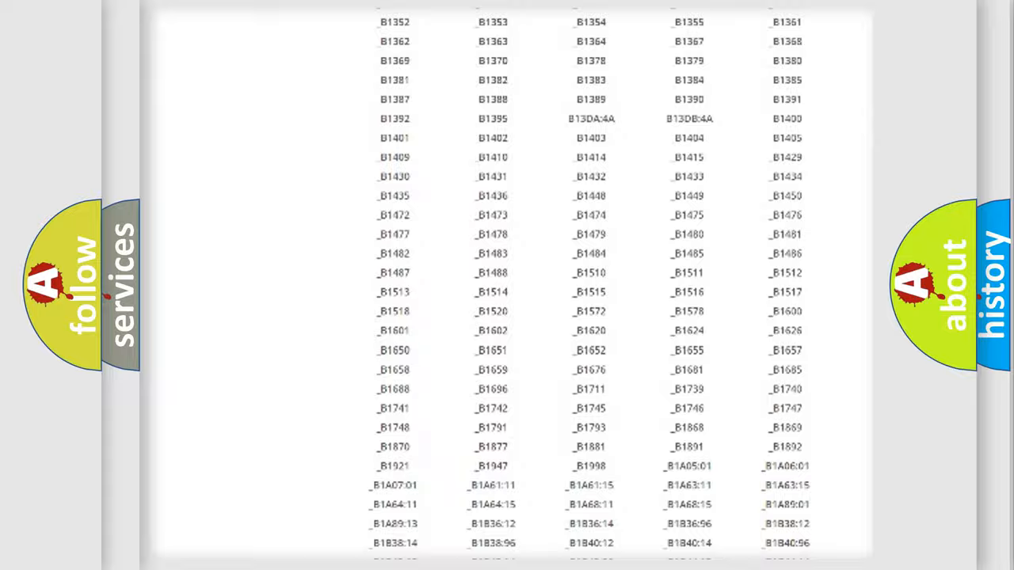
scroll("up", 3)
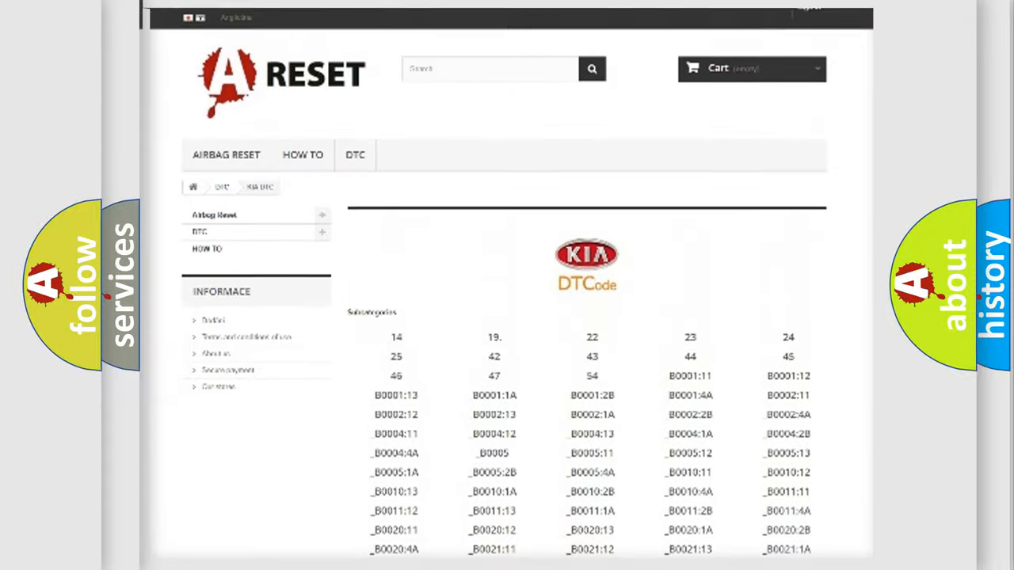